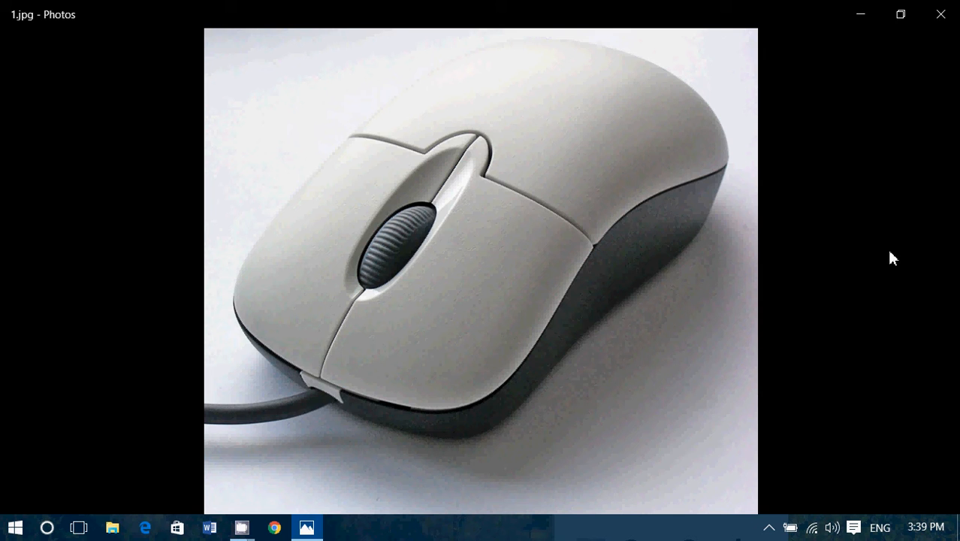
Close the 1.jpg mouse photo in Photos to return to the desktop.
click(940, 14)
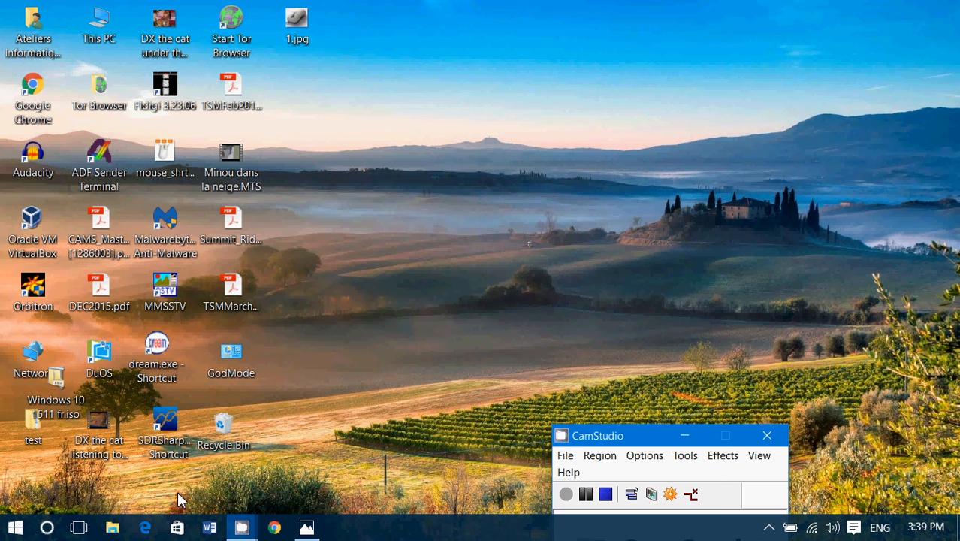
click(145, 526)
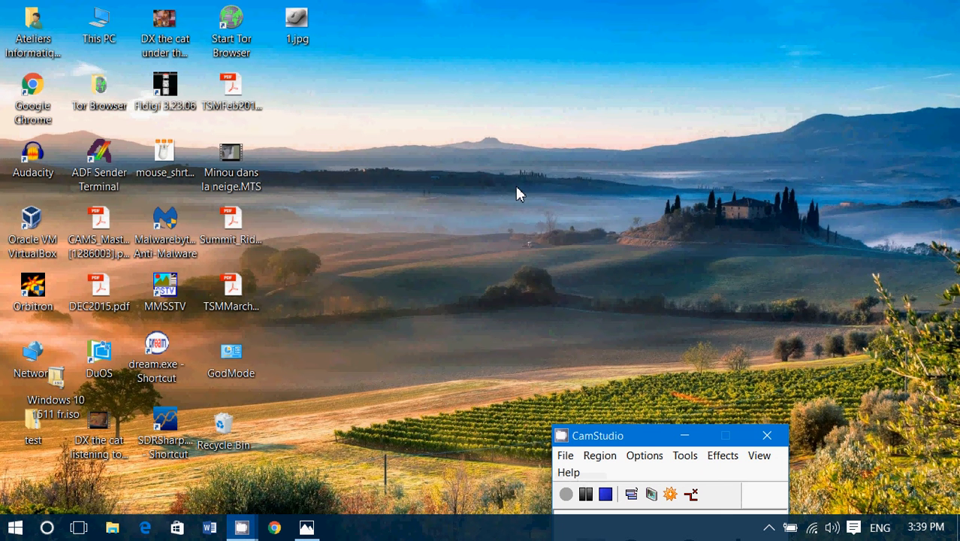
mouse_move(513, 203)
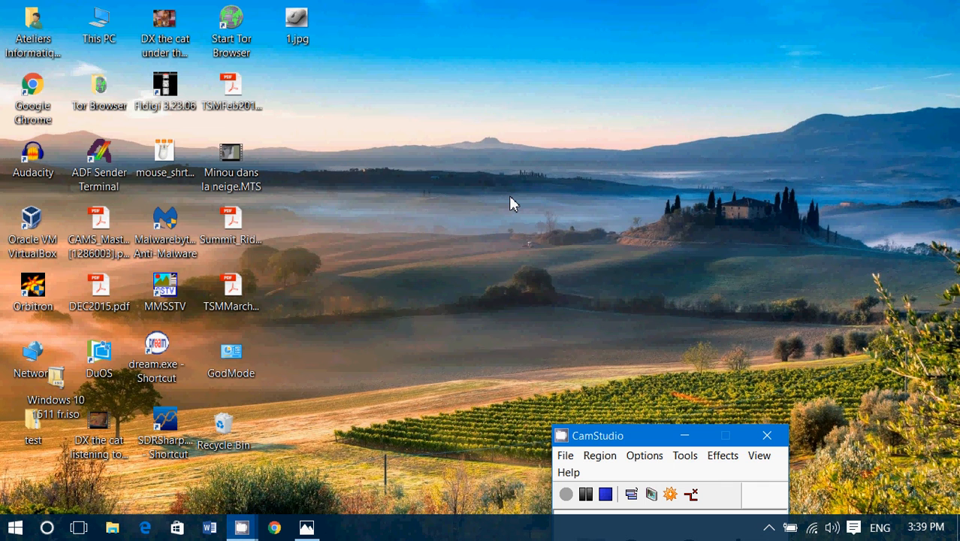
mouse_move(421, 223)
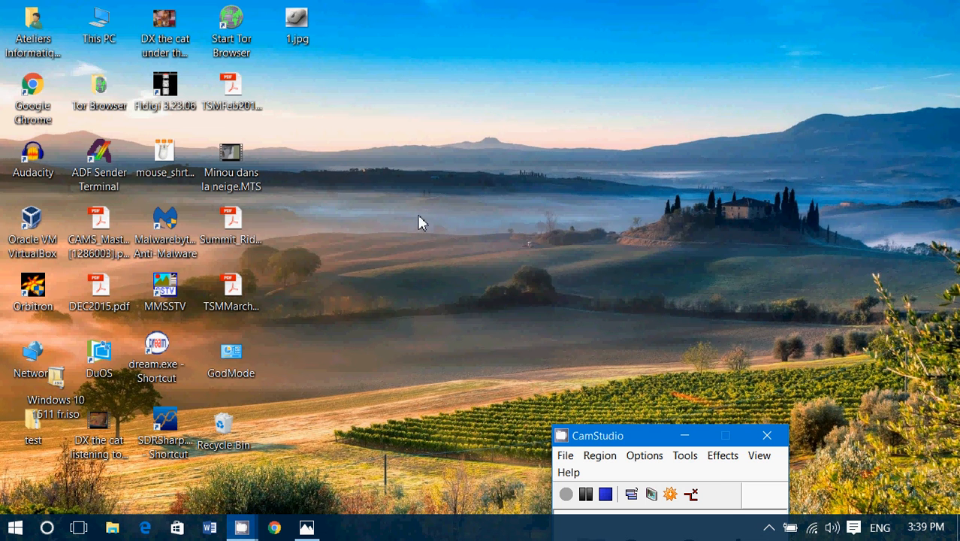
mouse_move(251, 468)
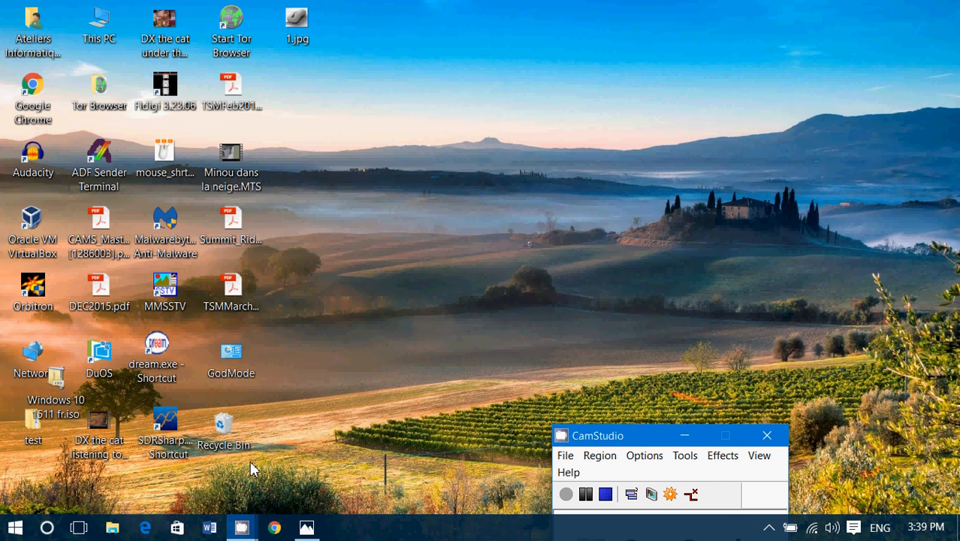
mouse_move(382, 340)
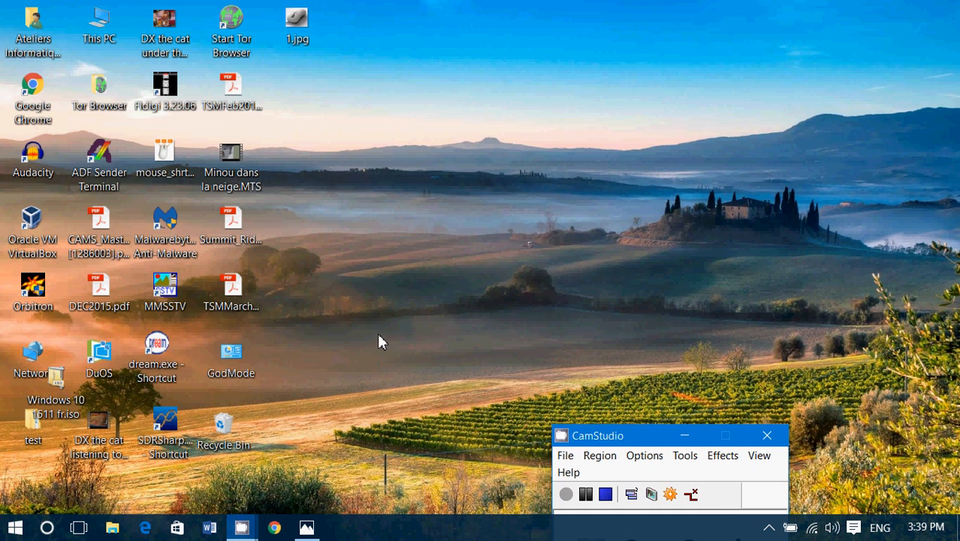
double_click(231, 350)
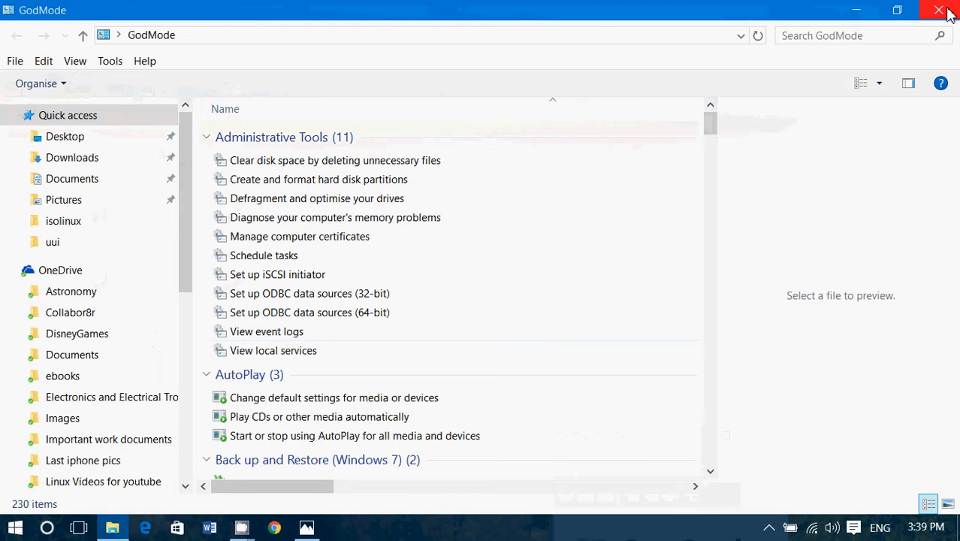
click(937, 9)
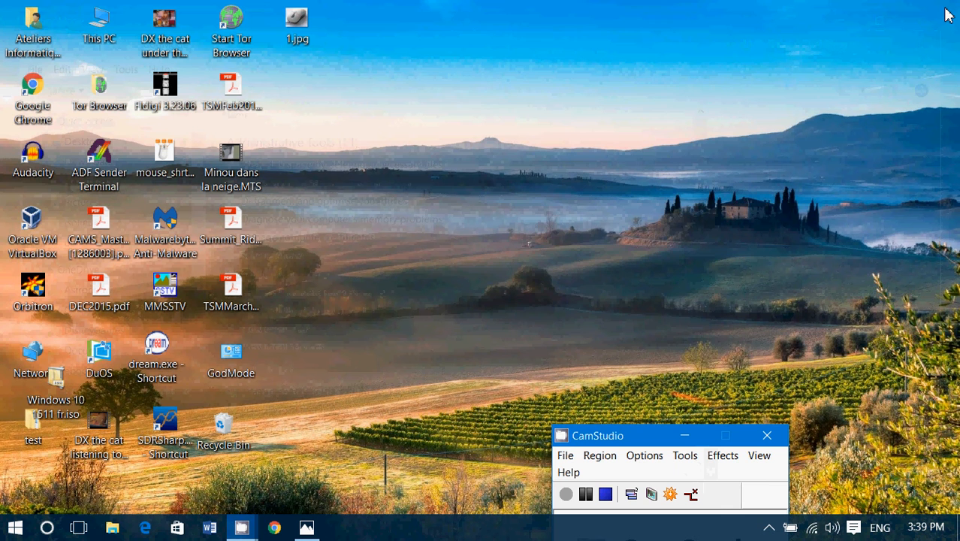
mouse_move(625, 243)
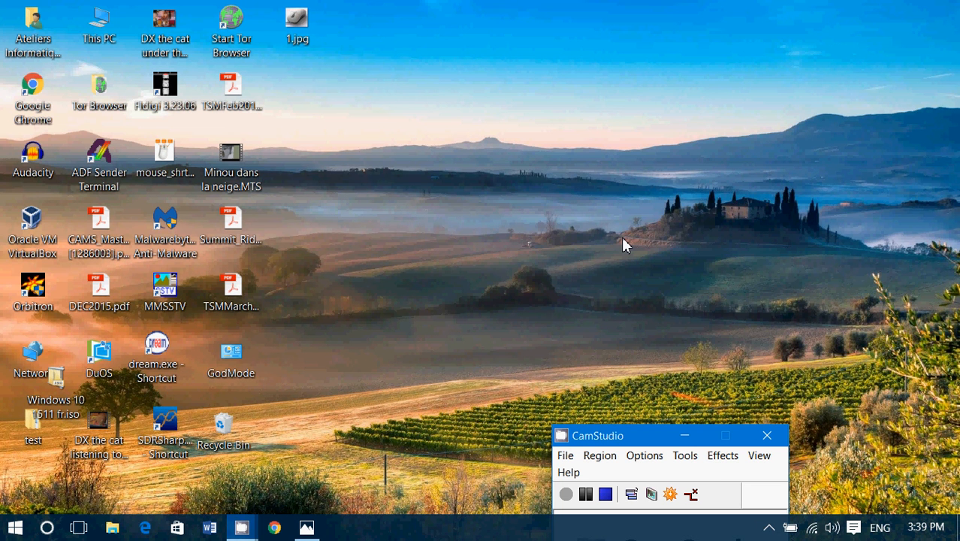
mouse_move(407, 391)
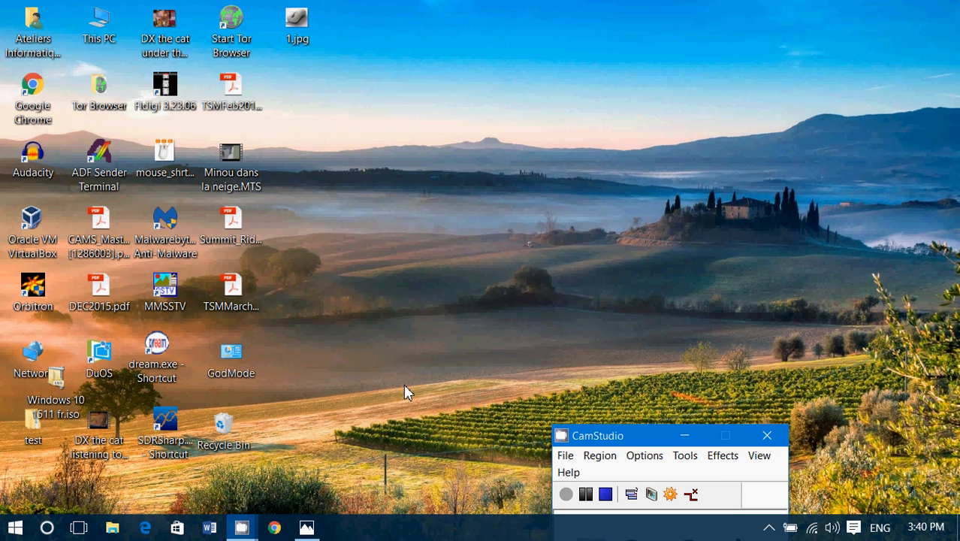
click(231, 289)
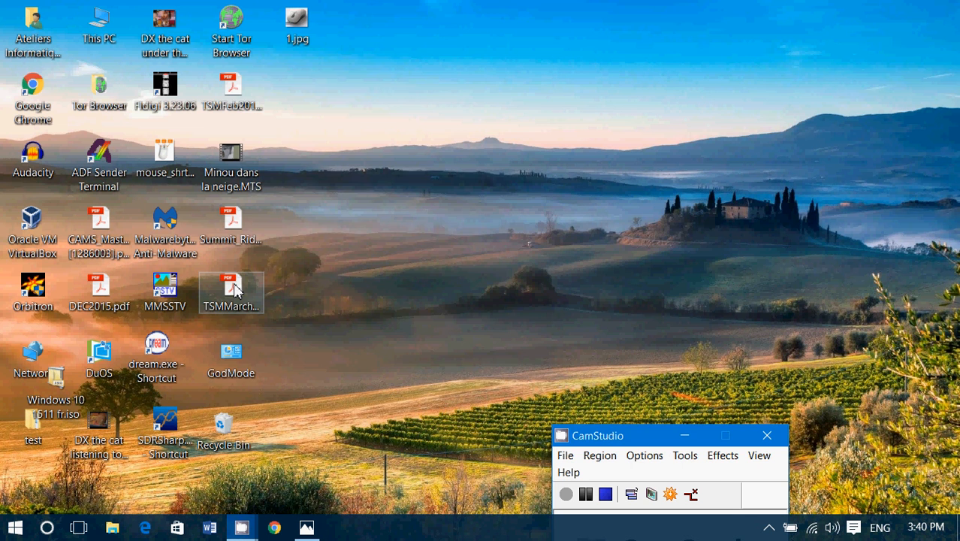
right_click(230, 289)
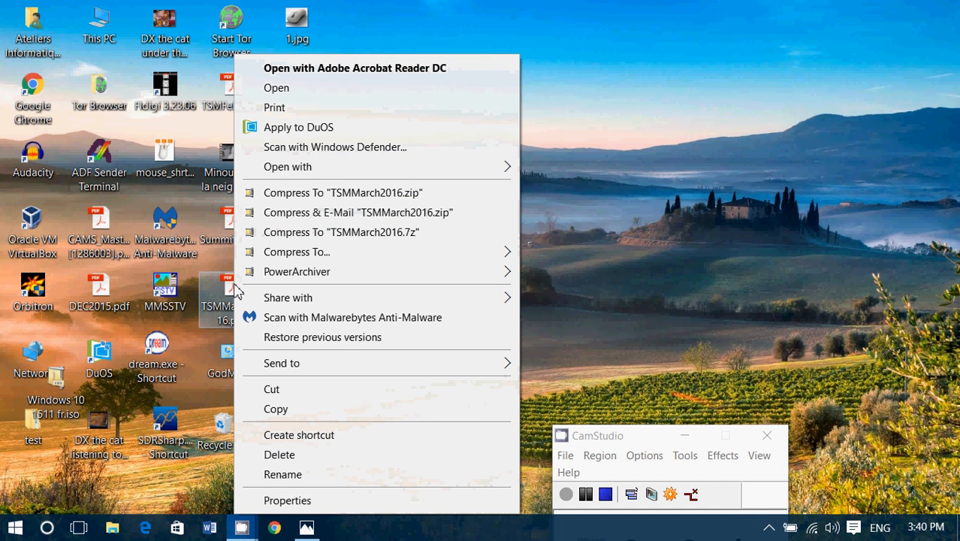
mouse_move(309, 363)
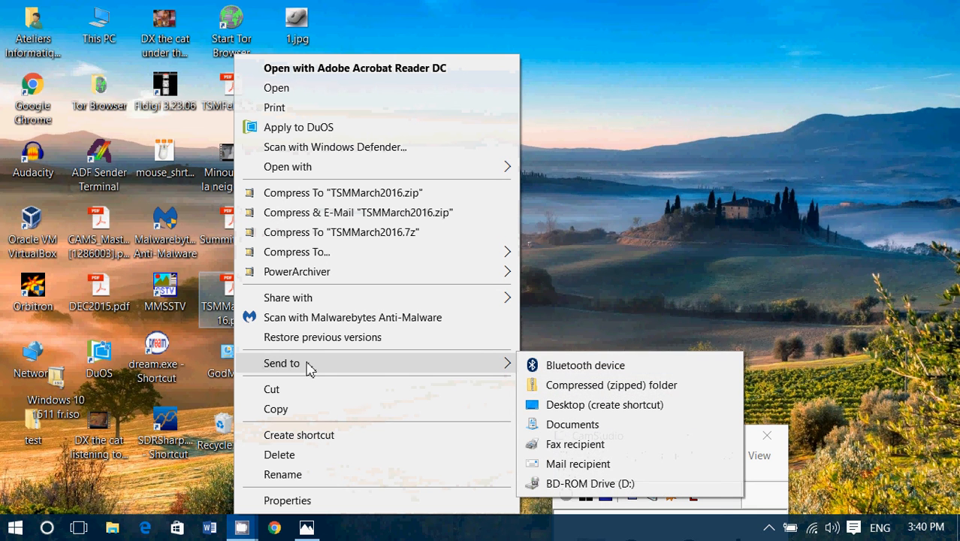
mouse_move(613, 286)
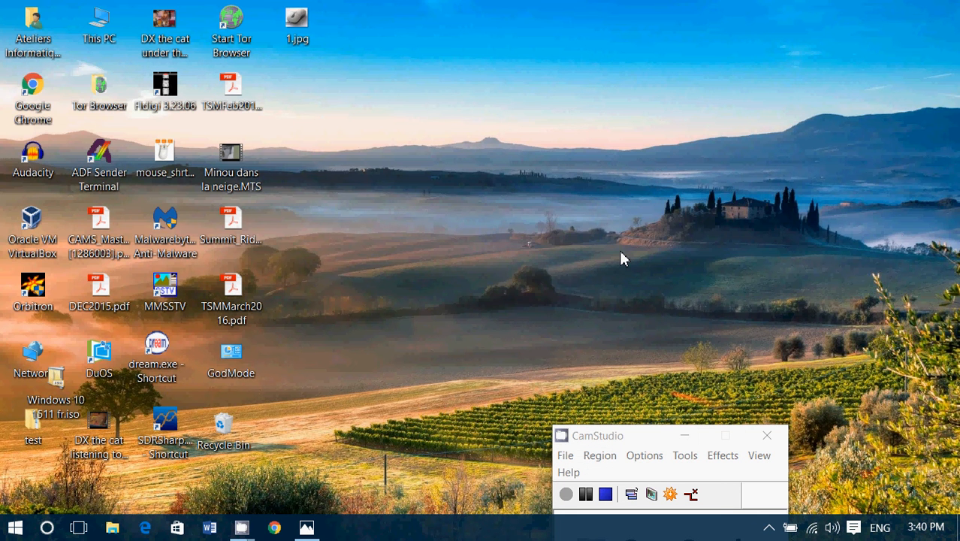
mouse_move(494, 163)
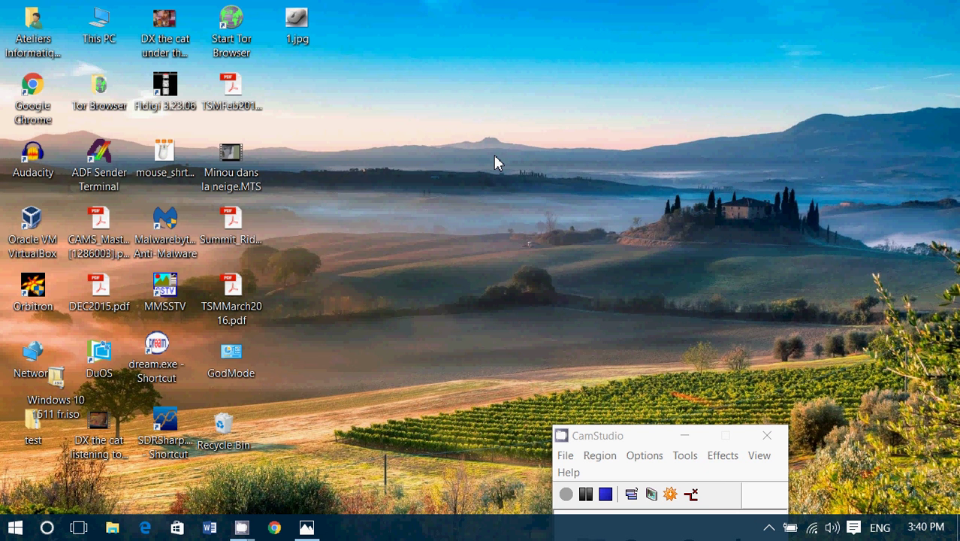
mouse_move(420, 387)
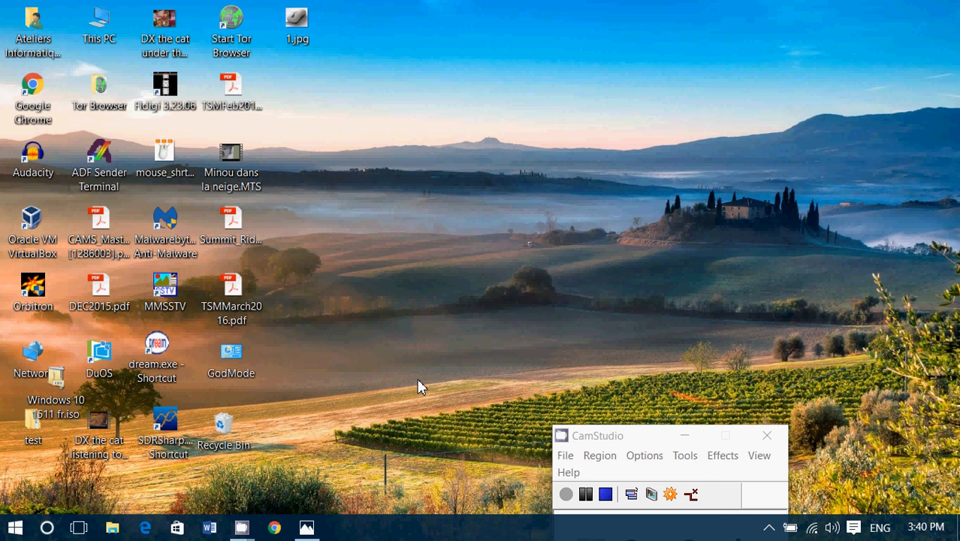
mouse_move(179, 334)
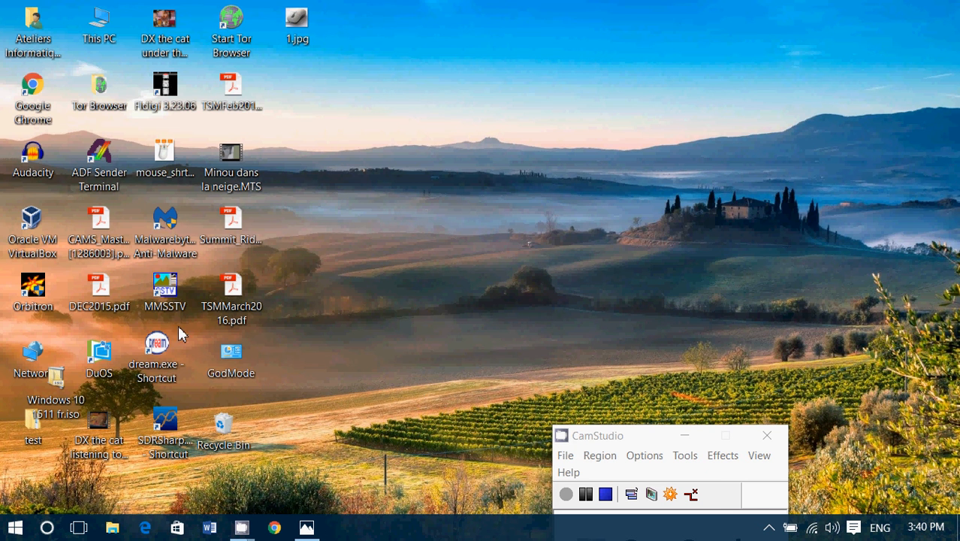
mouse_move(156, 357)
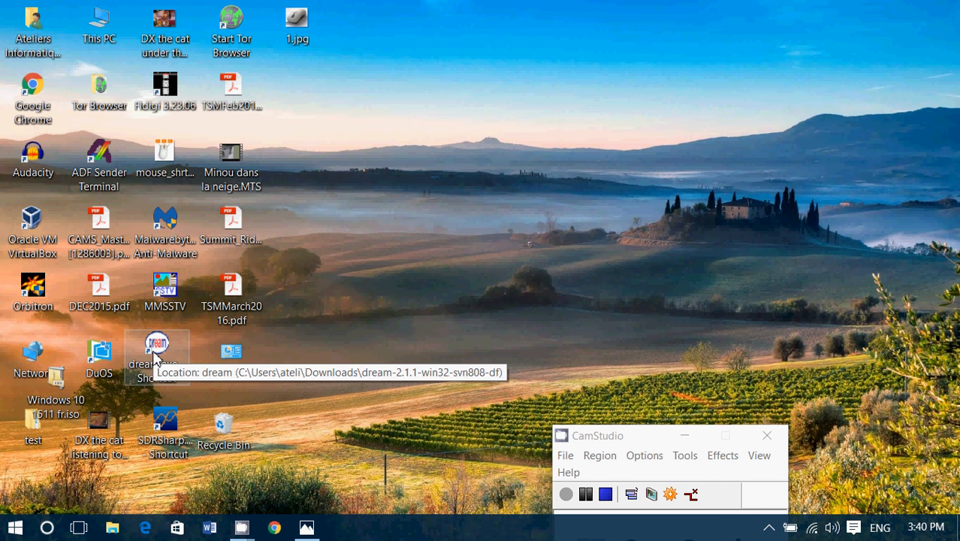
right_click(156, 349)
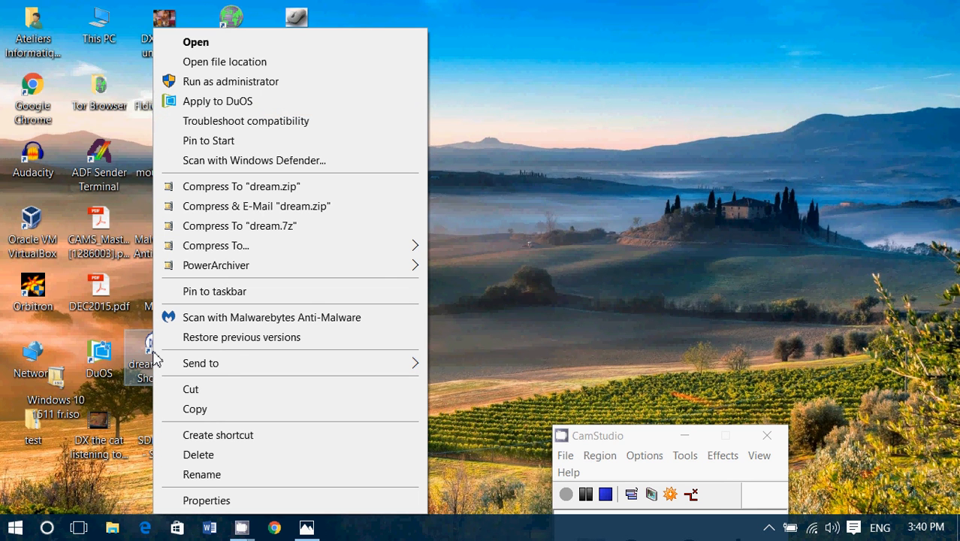
mouse_move(230, 460)
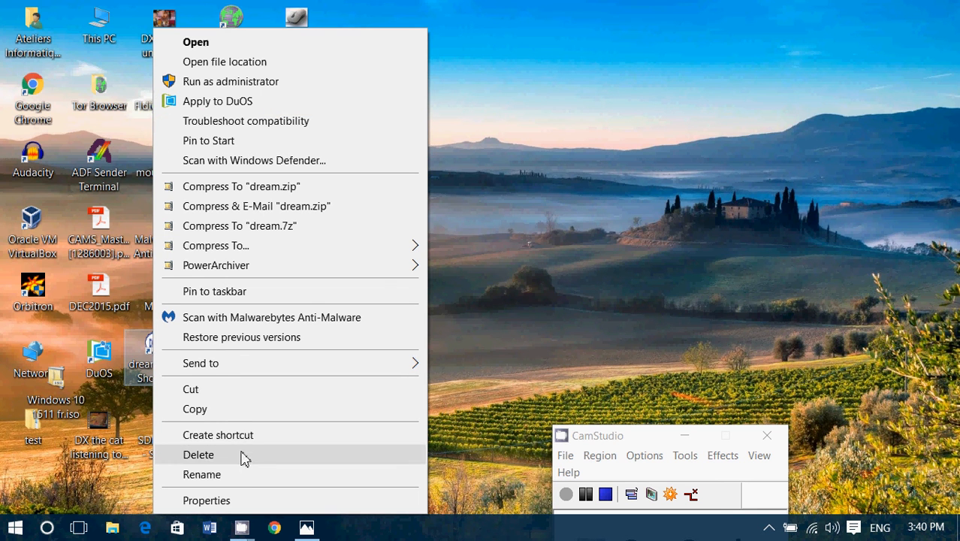
mouse_move(597, 260)
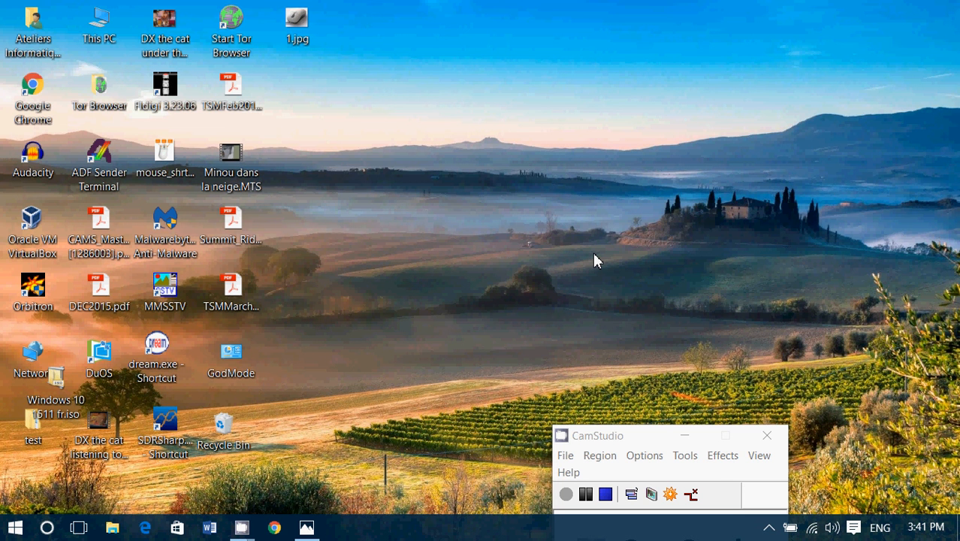
Bring up Edge on Google Canada and show the page's right-click menu.
click(145, 526)
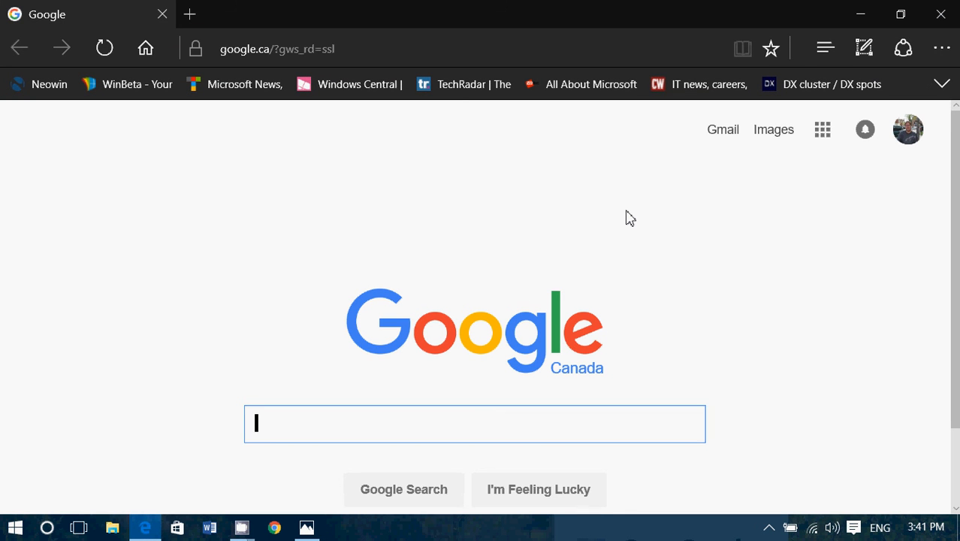
right_click(628, 218)
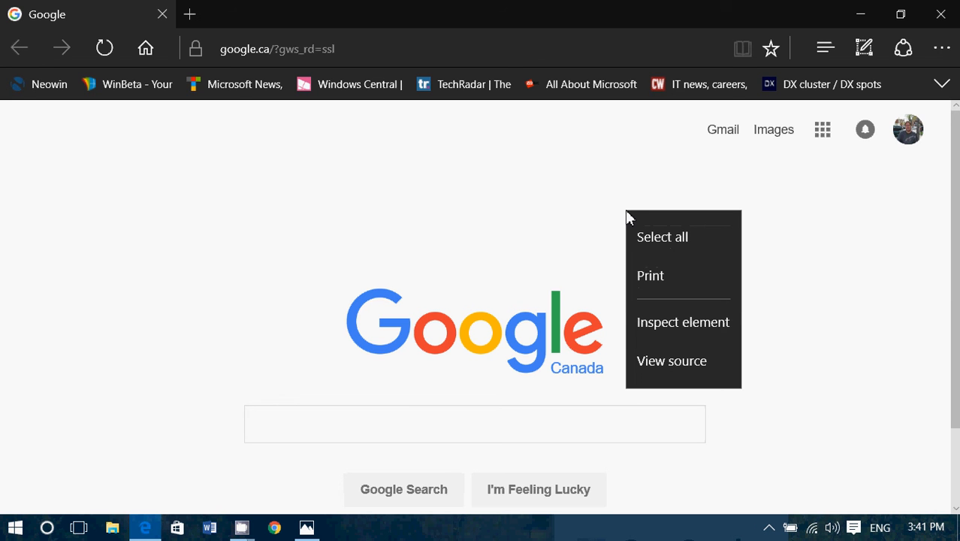
mouse_move(514, 56)
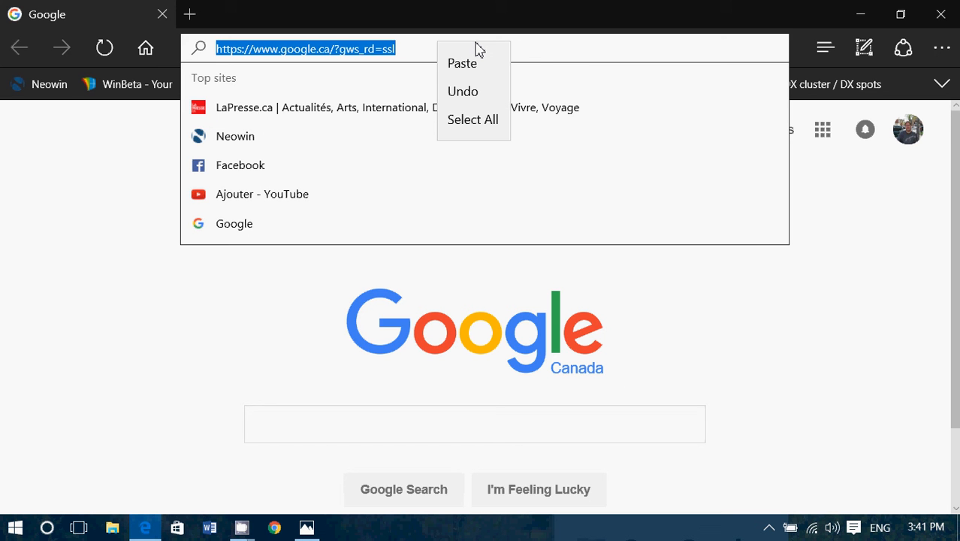
mouse_move(513, 48)
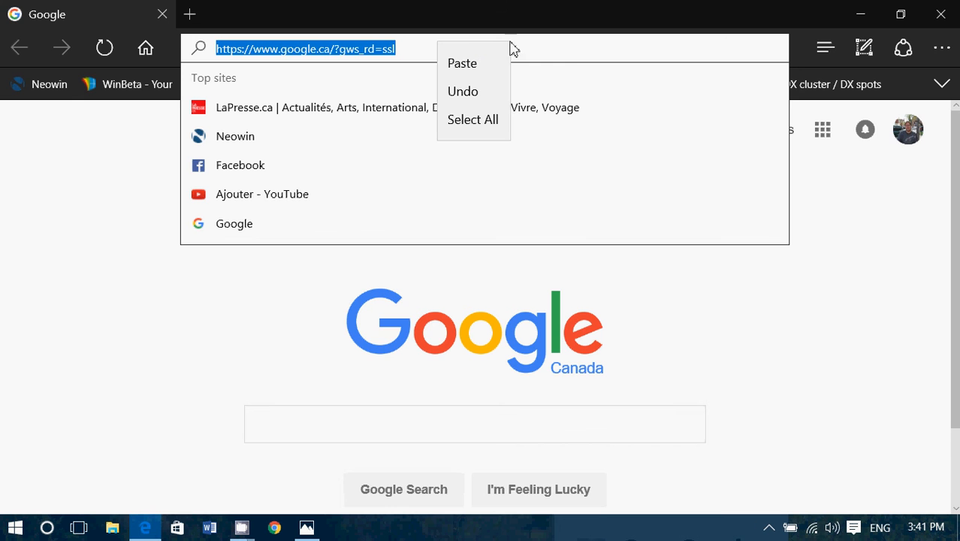
mouse_move(520, 50)
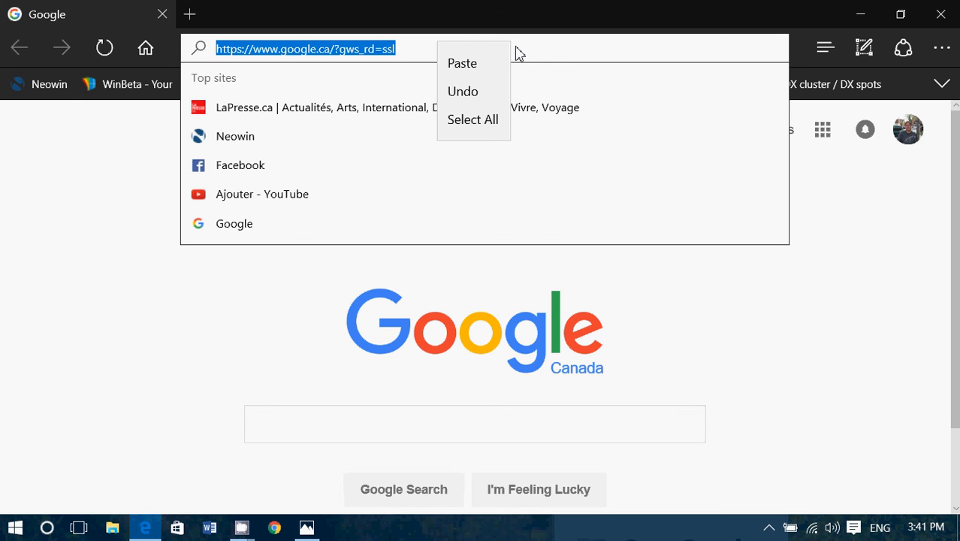
mouse_move(493, 123)
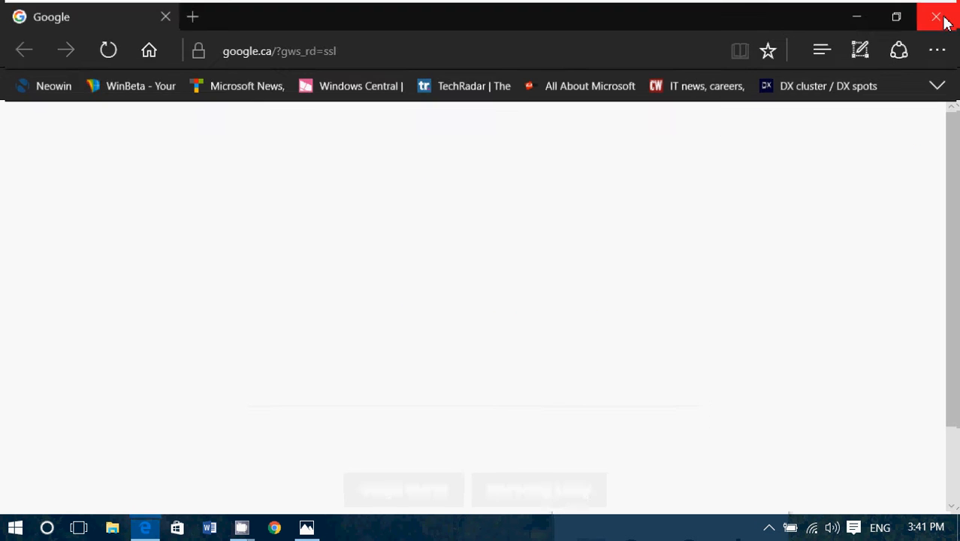
Close Edge, start a blank Word document, and type 'test'.
click(937, 16)
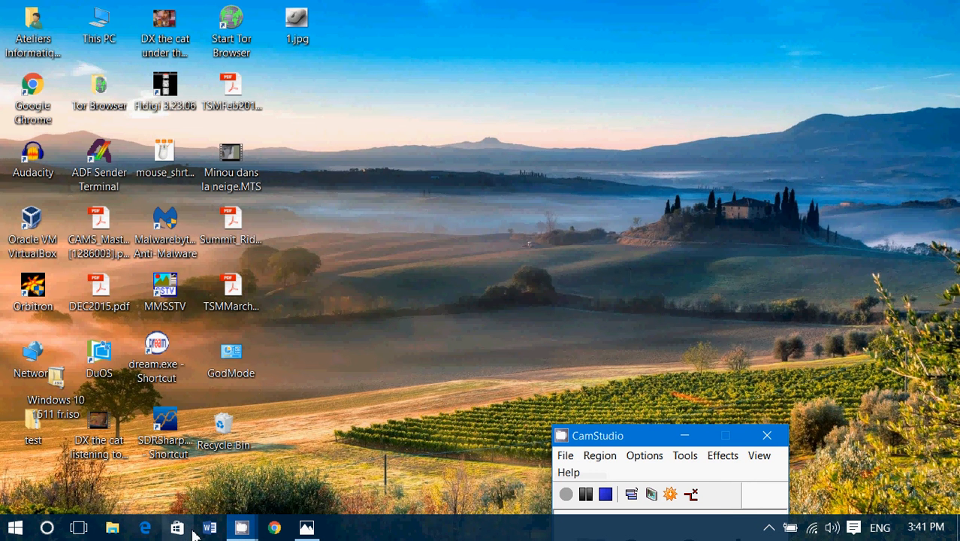
click(209, 526)
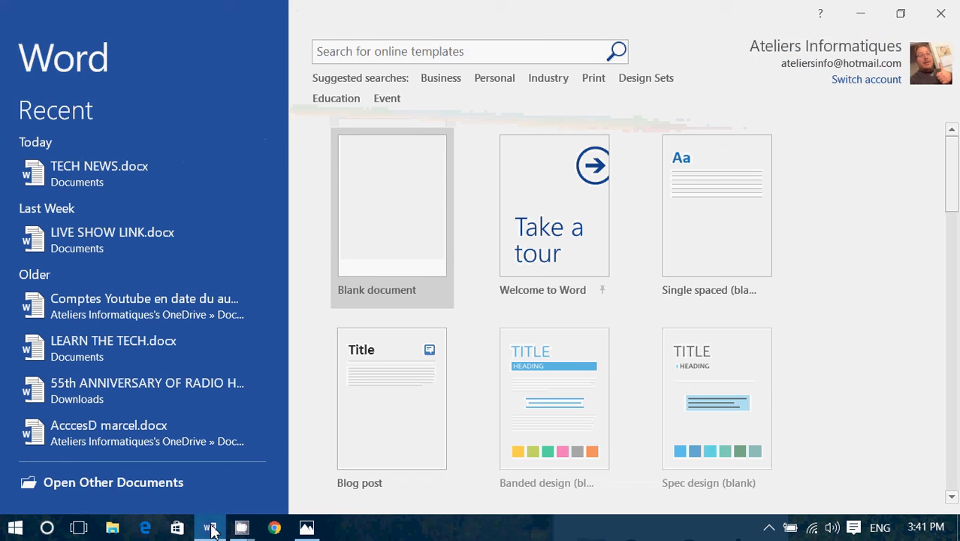
click(391, 211)
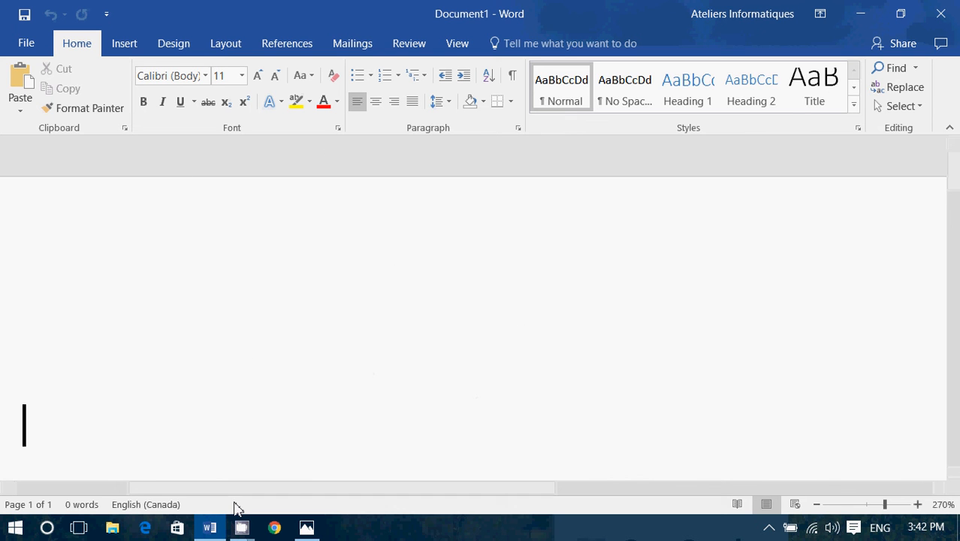
text(te)
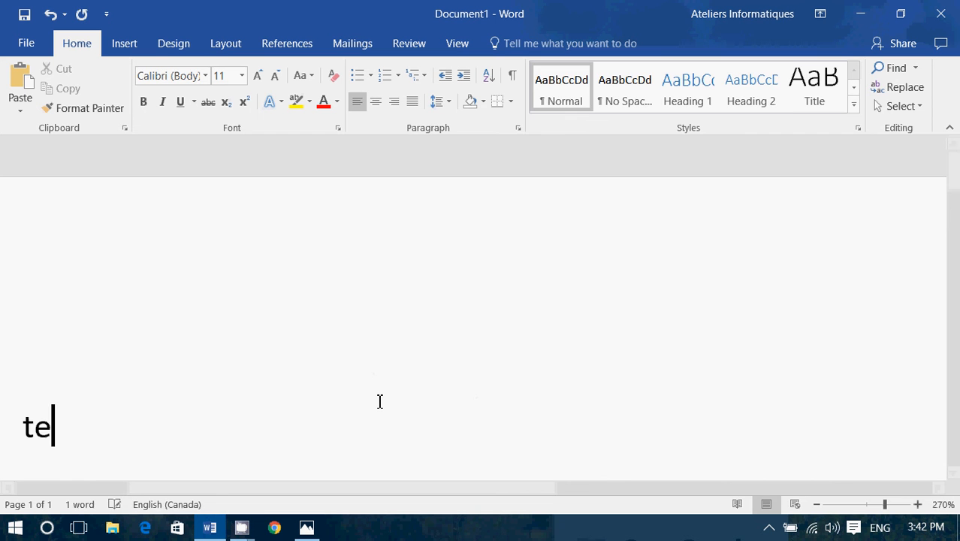
text(st)
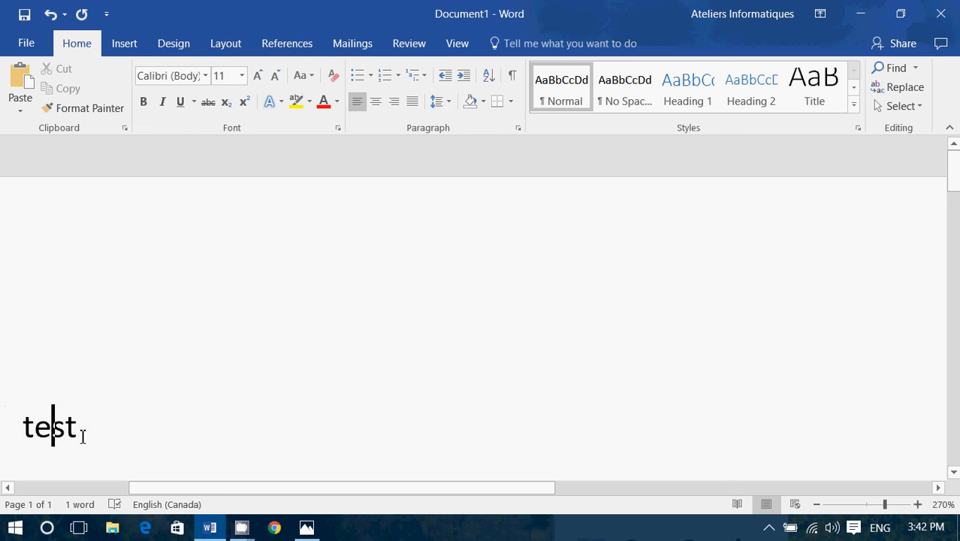
Select and right-click 'test', then close Word choosing Don't Save.
double_click(50, 427)
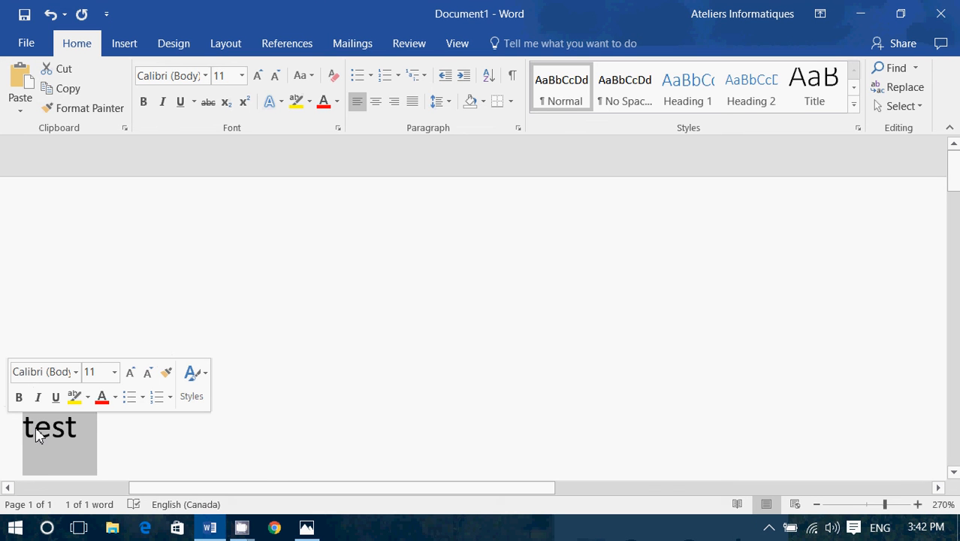
right_click(49, 427)
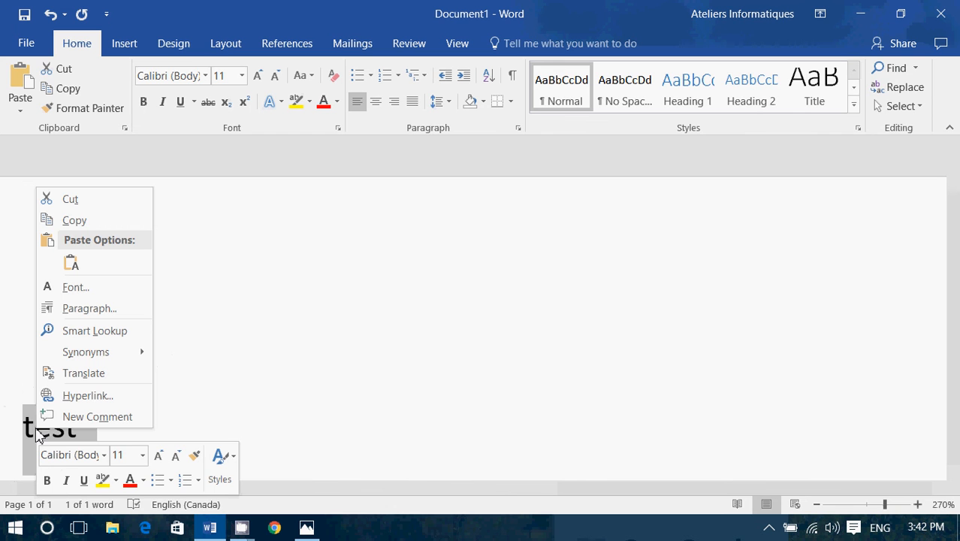
mouse_move(131, 253)
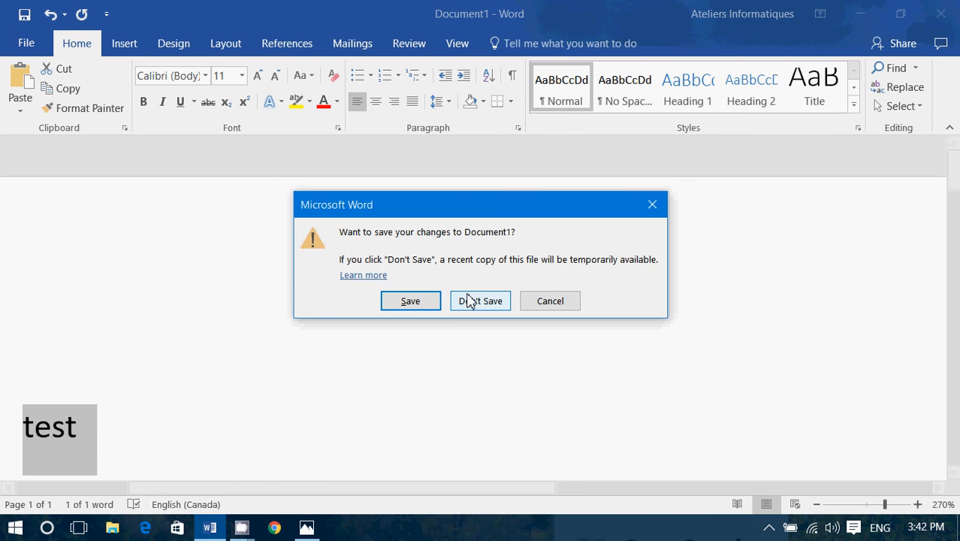
click(480, 300)
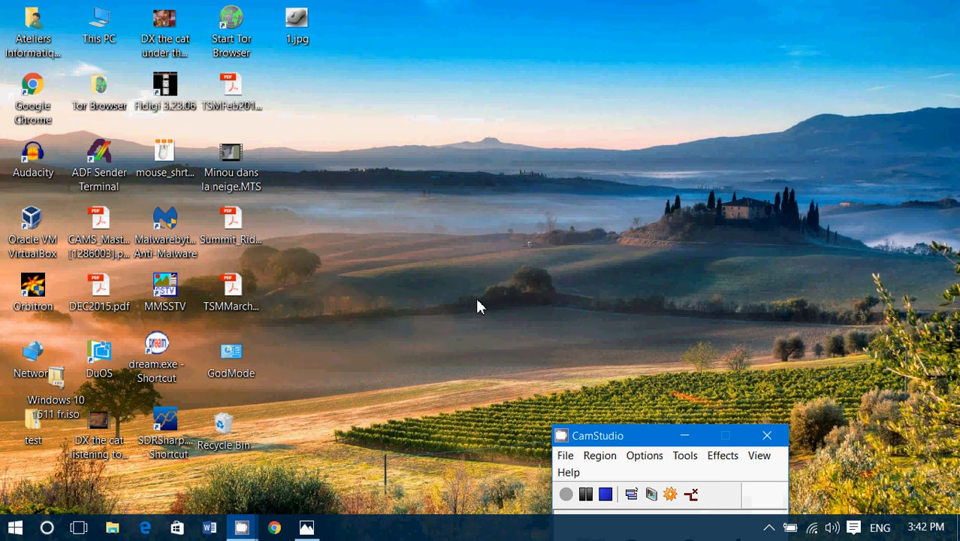
Reopen Edge, load the Microsoft News favorite (Thurrott.com), and scroll to Recent Posts.
click(145, 527)
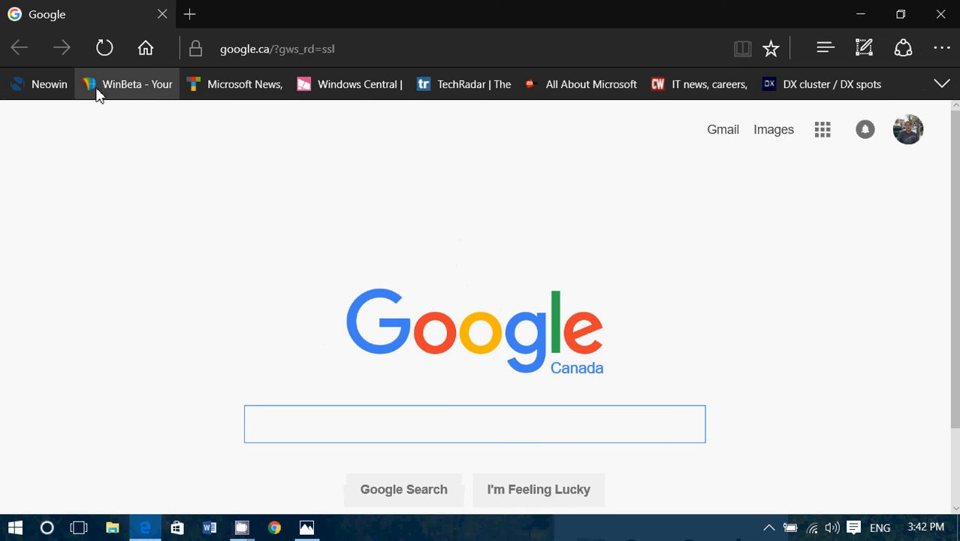
click(240, 85)
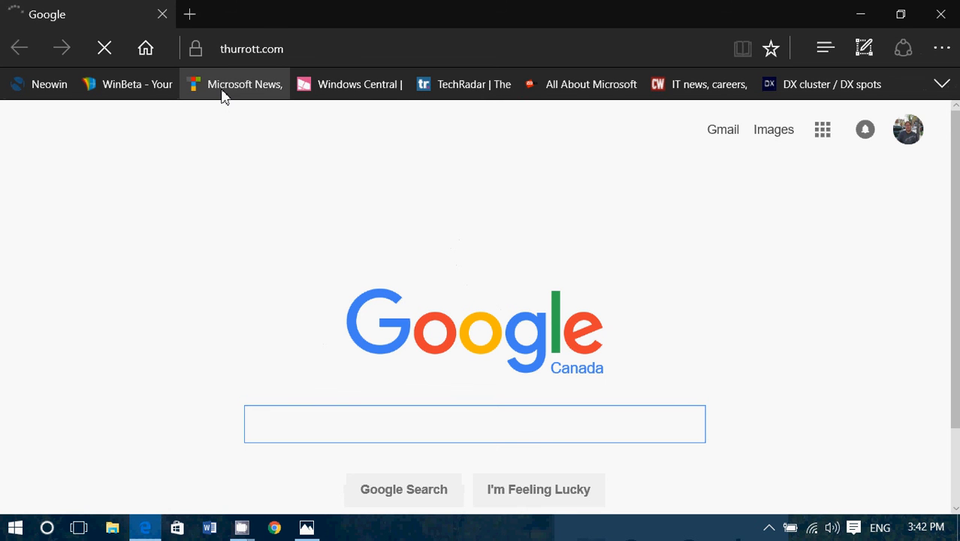
click(474, 424)
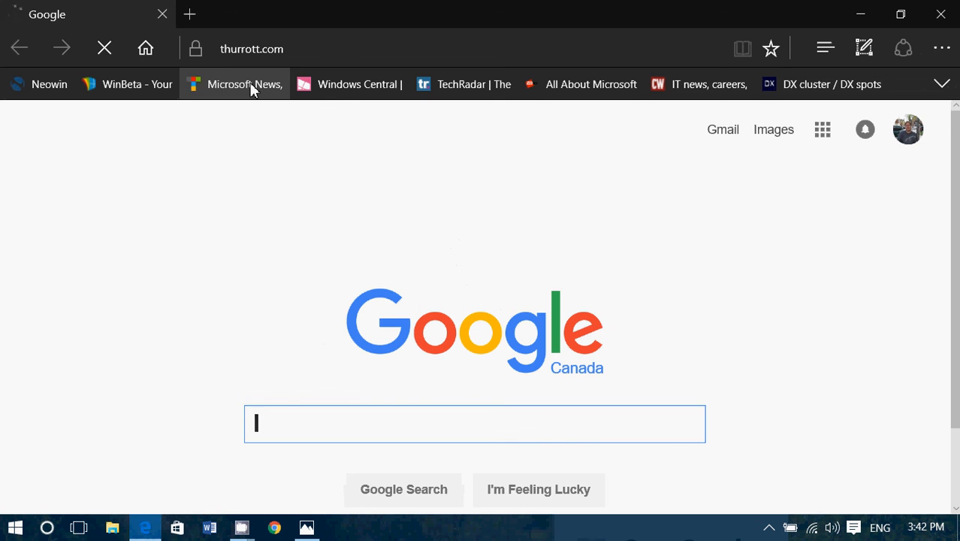
click(244, 83)
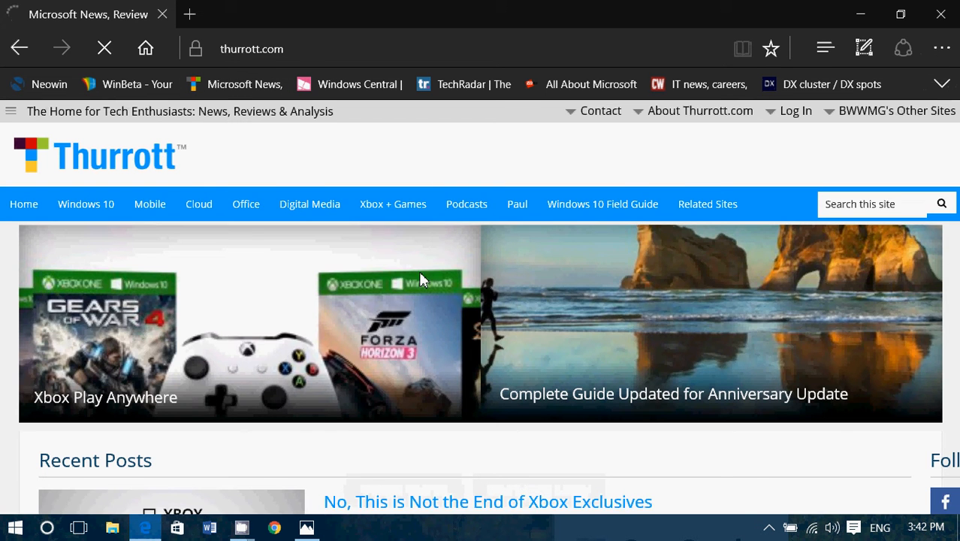
scroll(down, 3)
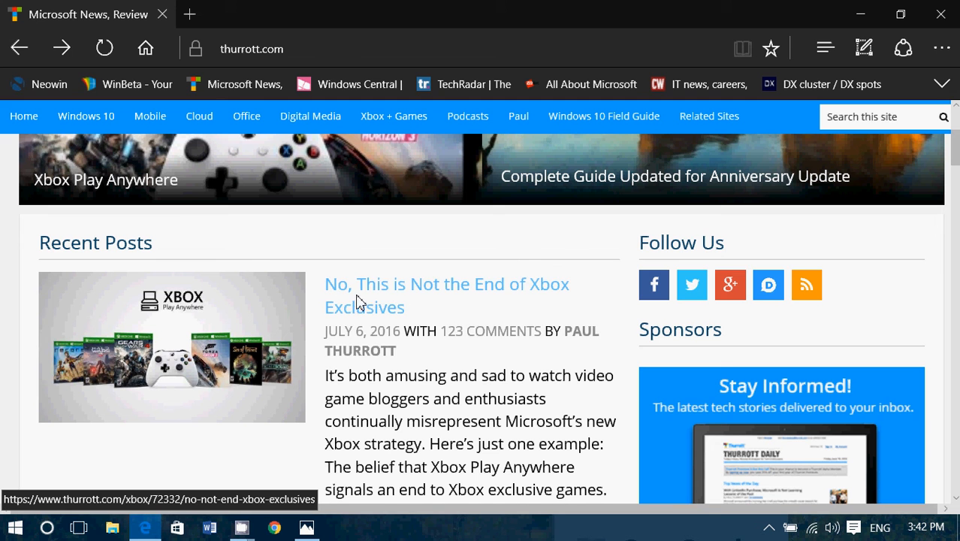
mouse_move(394, 289)
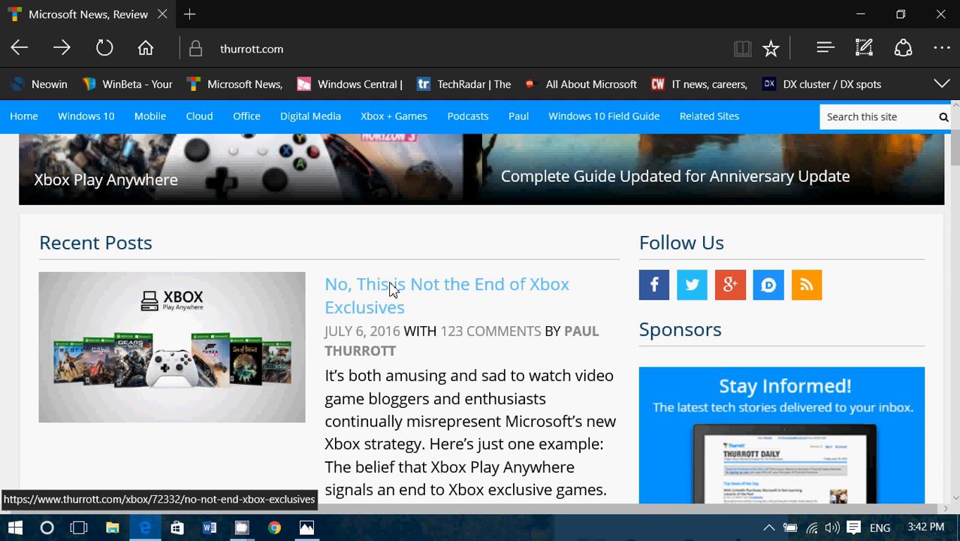
Open the Xbox exclusives article in a new tab, view it, then close all tabs.
right_click(392, 289)
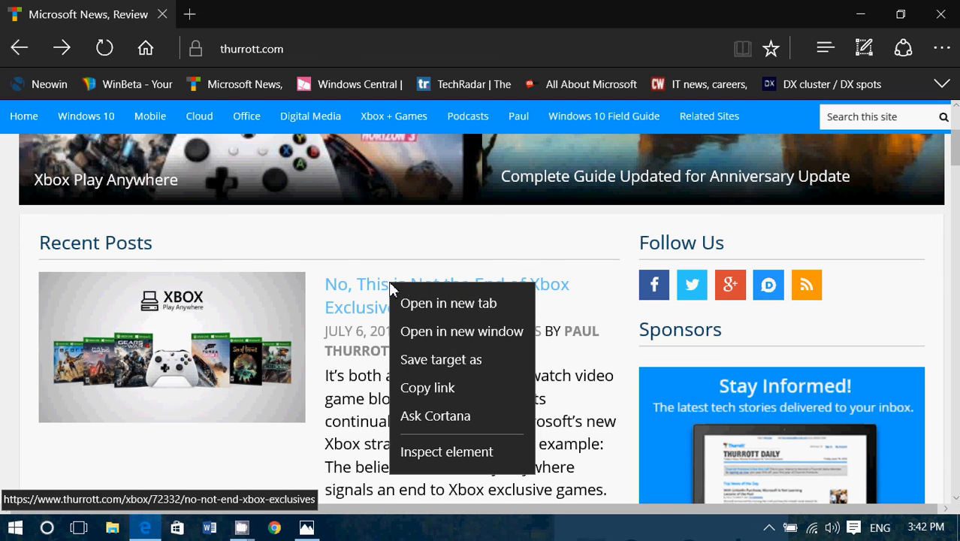
mouse_move(429, 301)
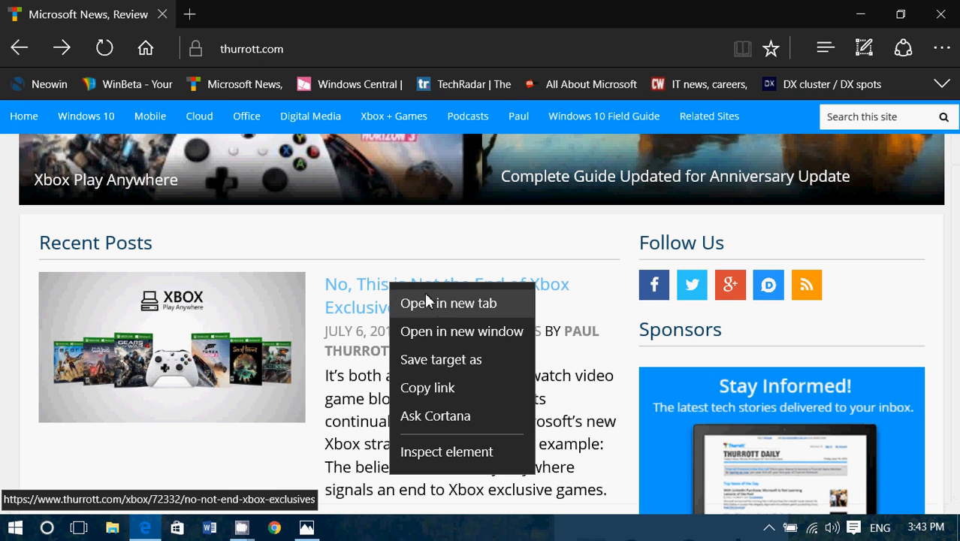
mouse_move(440, 322)
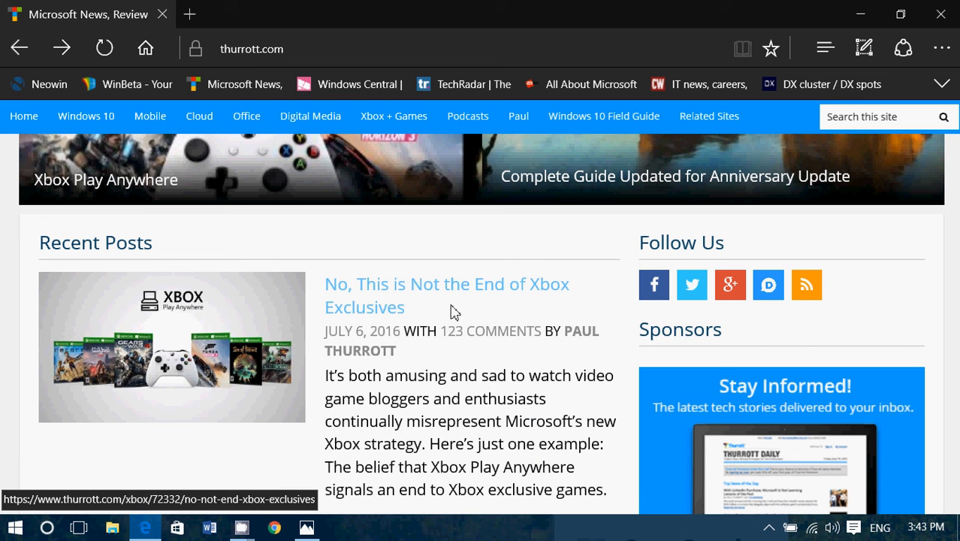
click(423, 283)
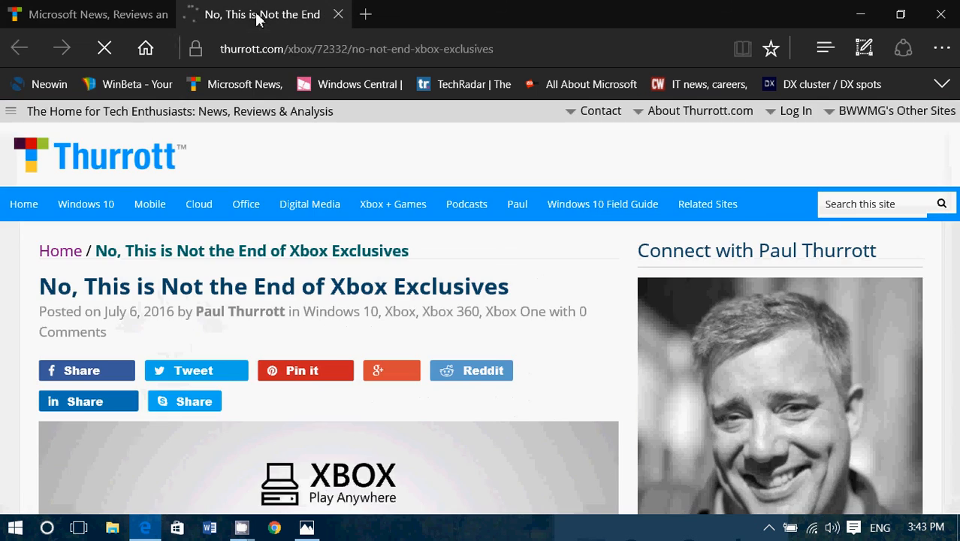
scroll(down, 3)
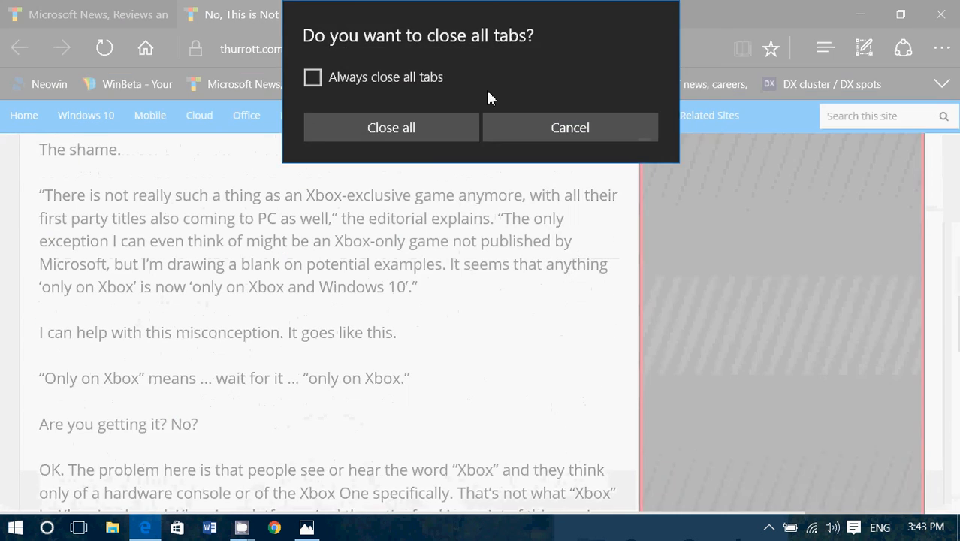
click(392, 126)
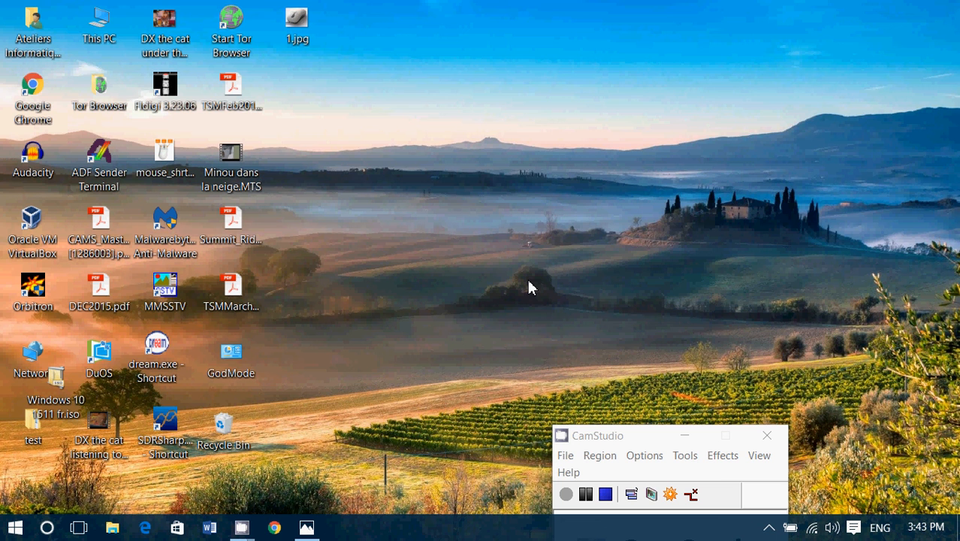
Select the PDF icon in row five, column four of the desktop.
click(230, 292)
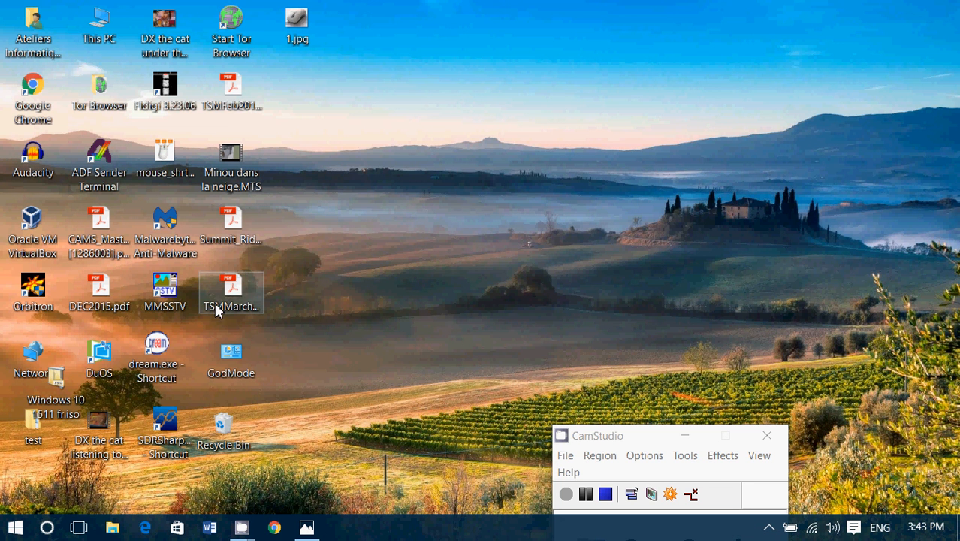